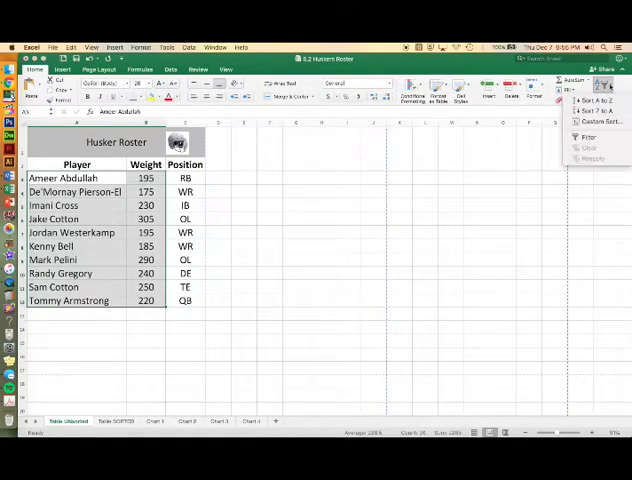
# Custom-sort the roster by Weight from largest to smallest.
pyautogui.click(600, 120)
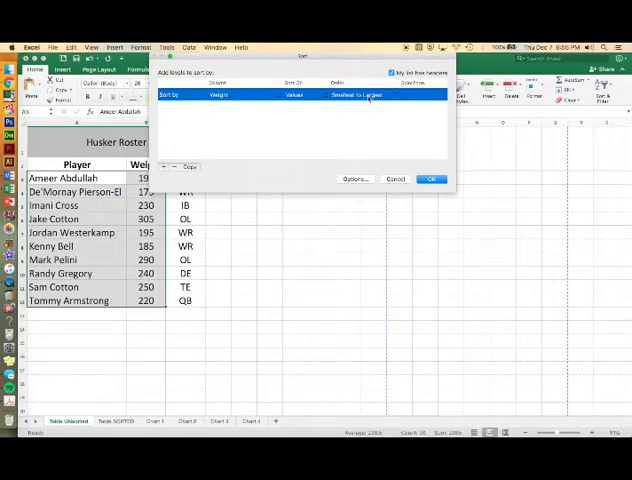
pyautogui.click(356, 94)
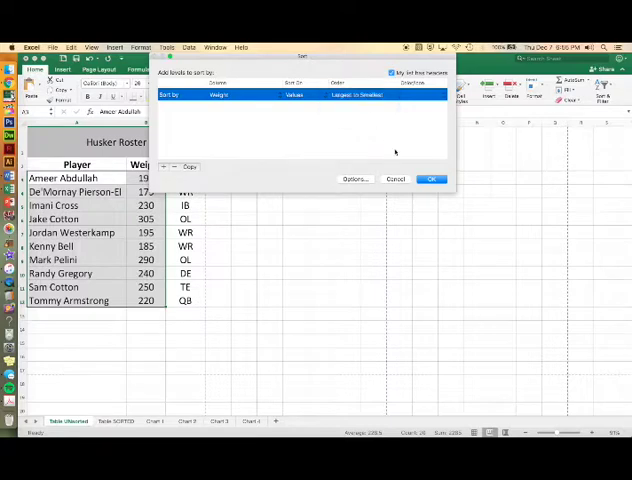
pyautogui.click(432, 180)
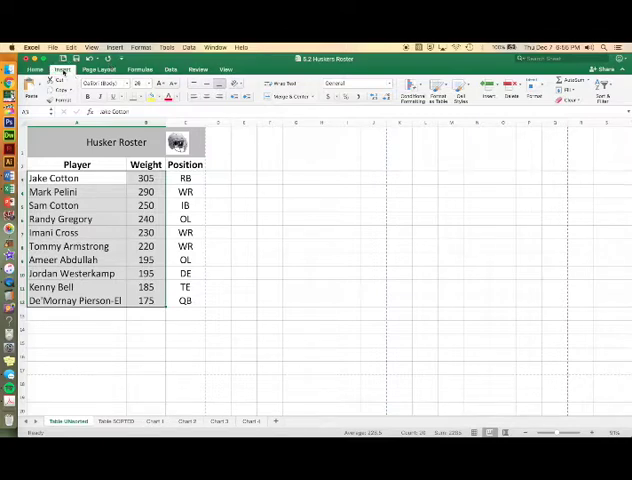
# Insert a Clustered Column chart of the sorted player weights.
pyautogui.click(60, 68)
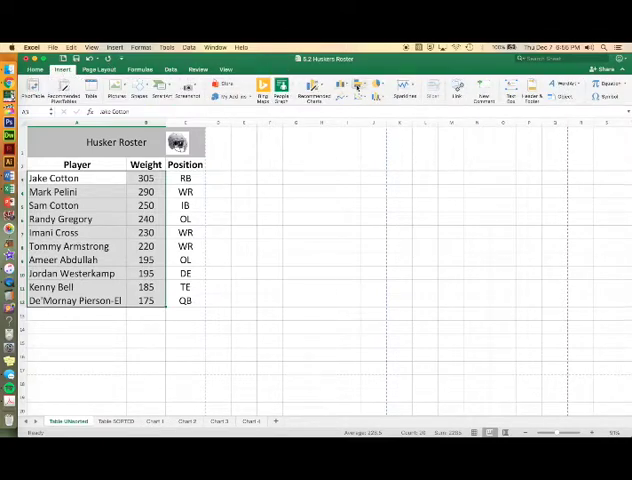
pyautogui.click(356, 88)
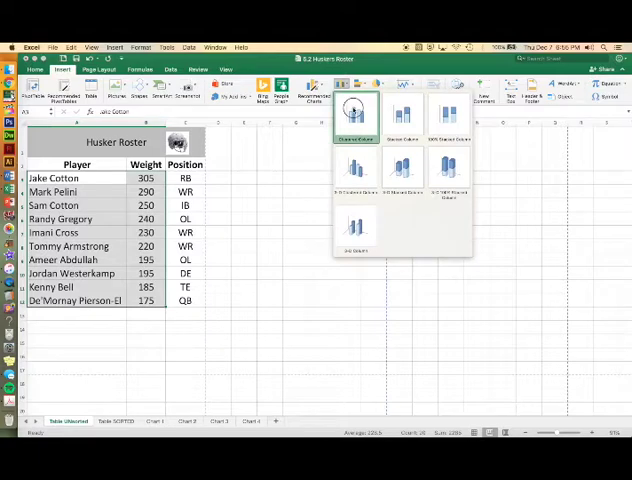
pyautogui.click(356, 116)
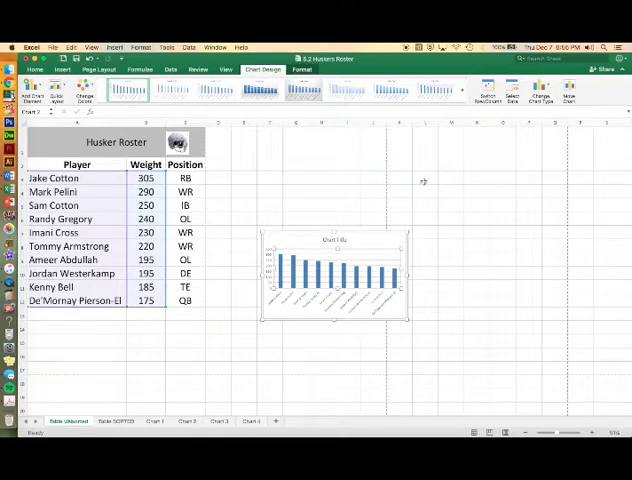
# Move the weights chart onto its own new chart sheet.
pyautogui.click(570, 88)
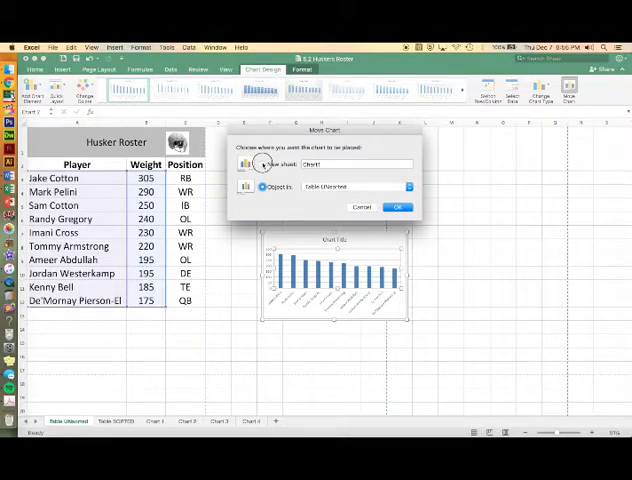
pyautogui.click(248, 164)
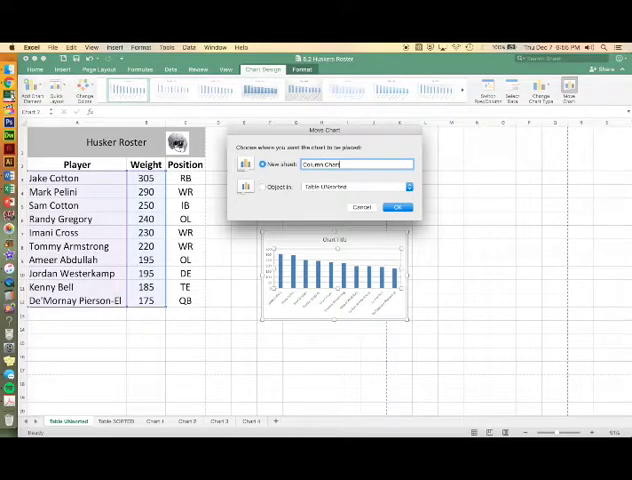
pyautogui.click(398, 208)
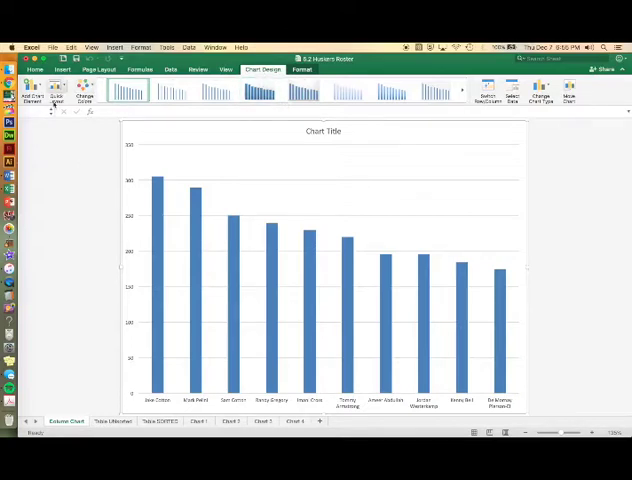
# Add data labels to the weight columns via More Data Label Options.
pyautogui.click(36, 90)
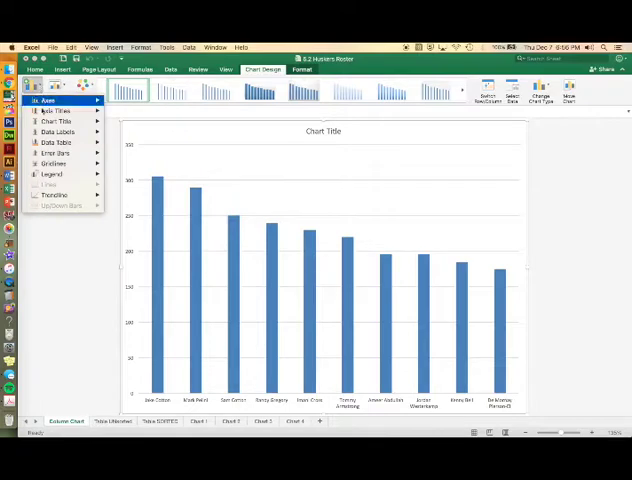
pyautogui.click(58, 132)
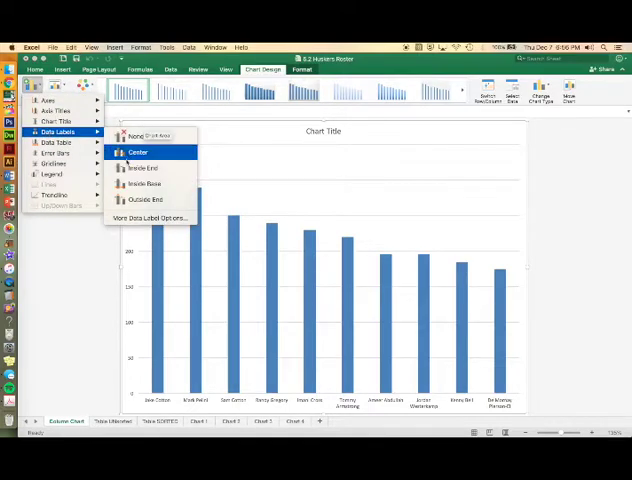
pyautogui.click(138, 152)
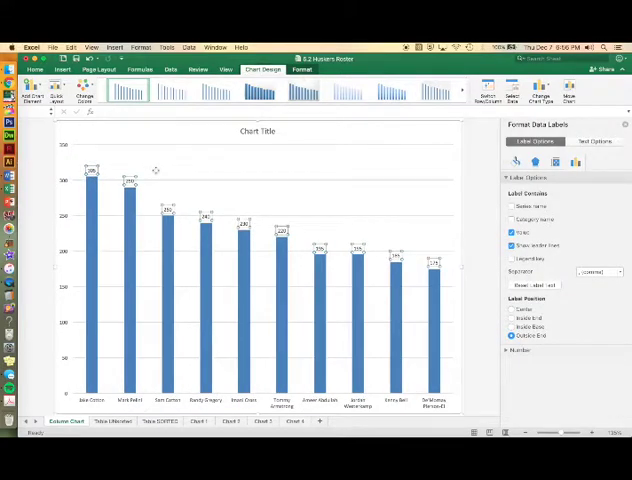
pyautogui.moveTo(112, 150)
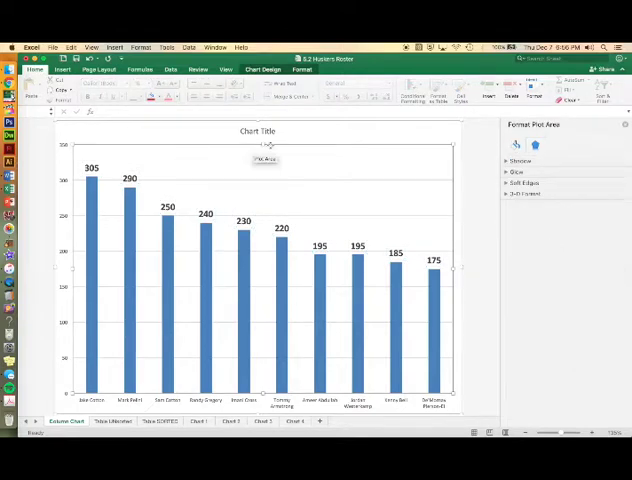
# Retitle the chart 'Husker Weights' in bold, larger, red type.
pyautogui.click(256, 132)
pyautogui.write('Husker Weights')
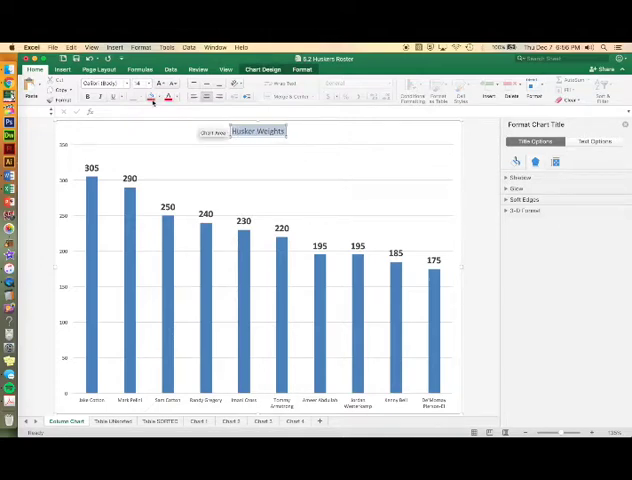
pyautogui.click(148, 84)
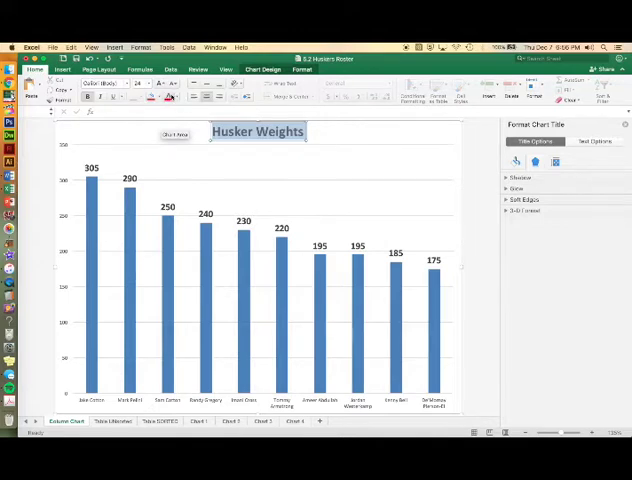
pyautogui.click(152, 96)
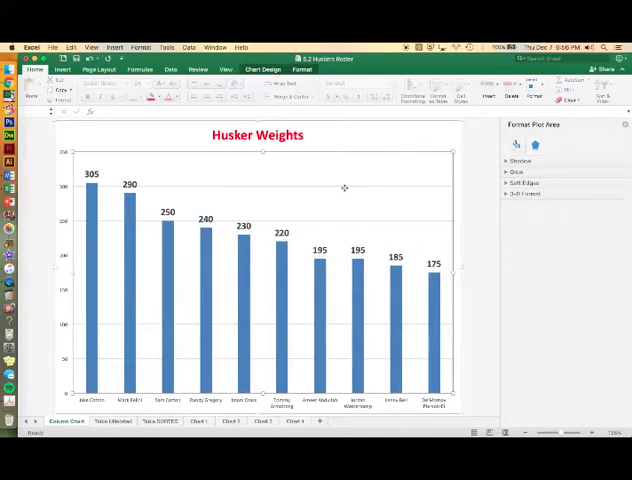
pyautogui.moveTo(344, 190)
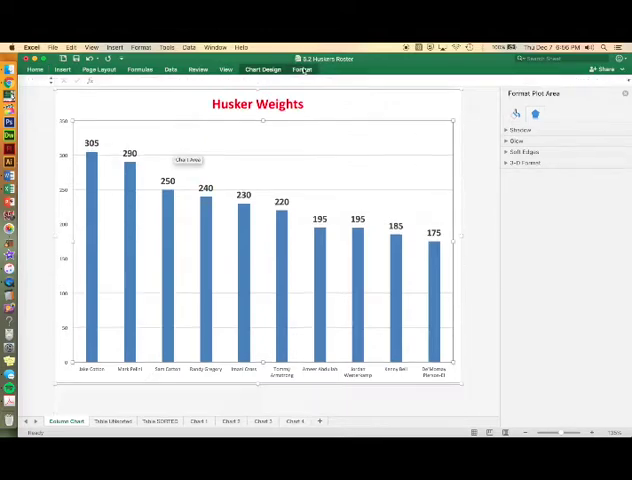
# Select the weight column series to format its fill.
pyautogui.click(302, 68)
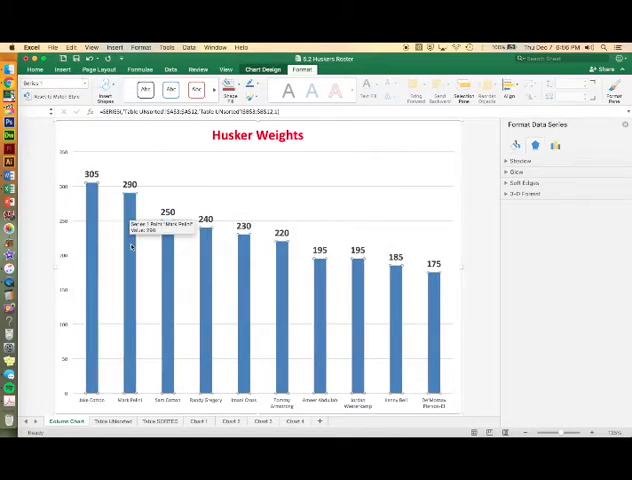
pyautogui.moveTo(212, 156)
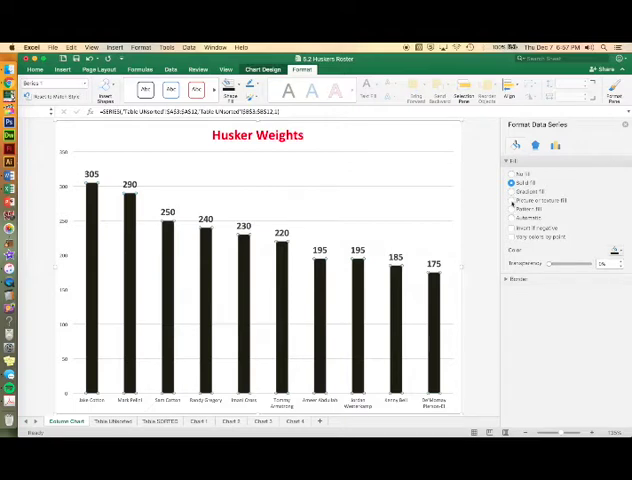
# Apply a dark blue to white gradient fill to the columns.
pyautogui.click(512, 192)
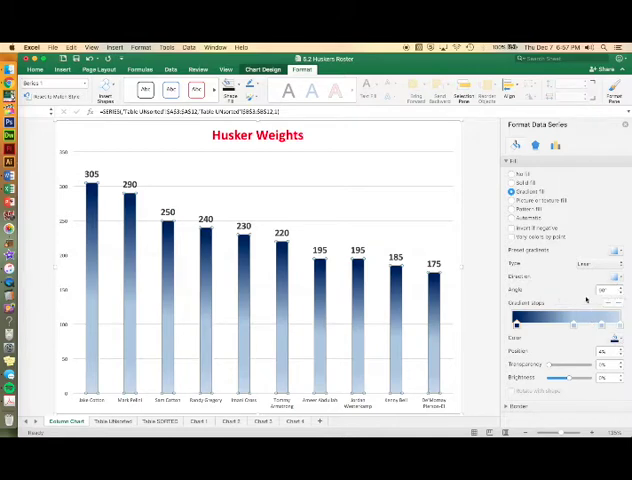
# Switch the columns to a grey striped pattern fill.
pyautogui.click(512, 208)
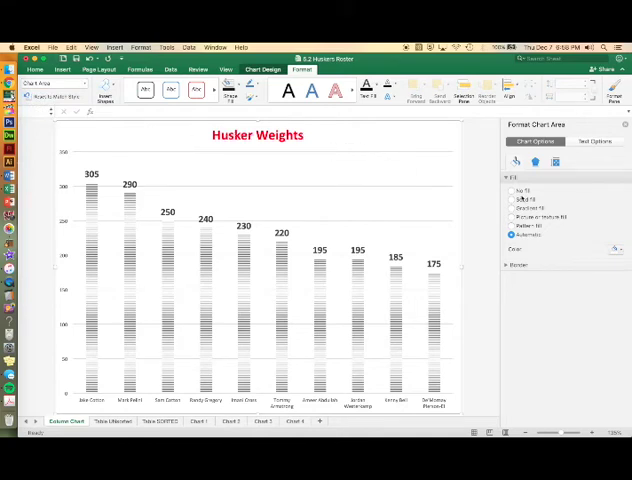
# Fill the chart area: dark grey solid, then blue gradient, then a texture fill.
pyautogui.click(512, 200)
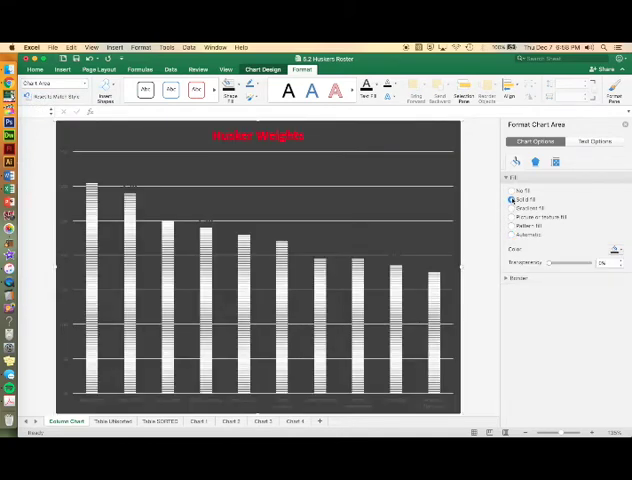
pyautogui.click(512, 208)
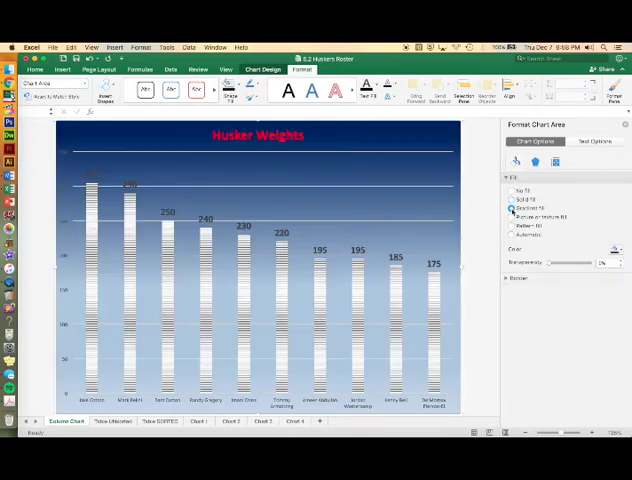
pyautogui.click(512, 208)
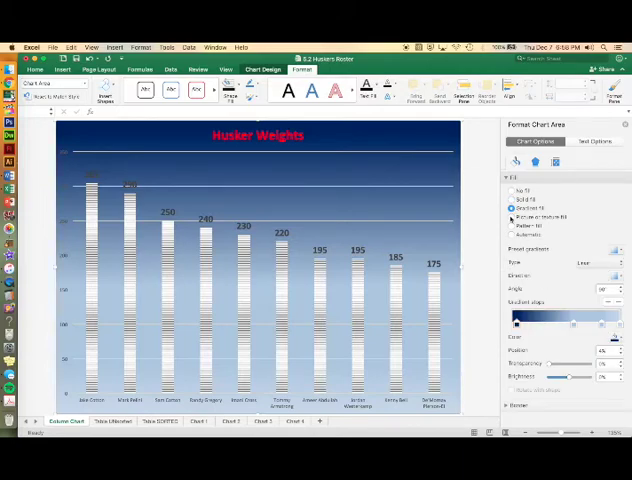
pyautogui.click(512, 216)
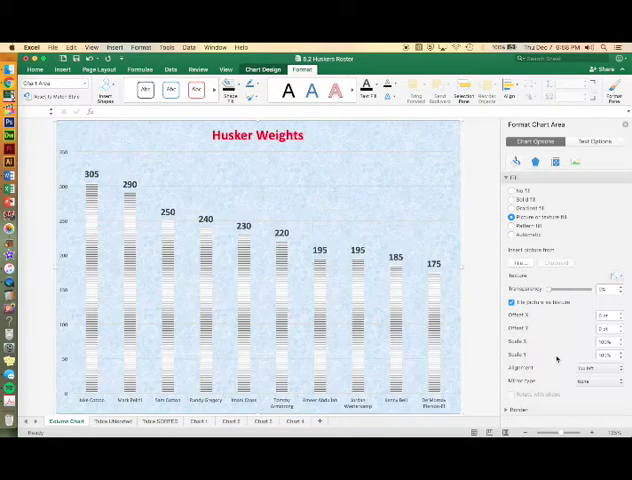
# Browse the other chart sheets: pink patterned, red gradient and olive background versions.
pyautogui.click(196, 420)
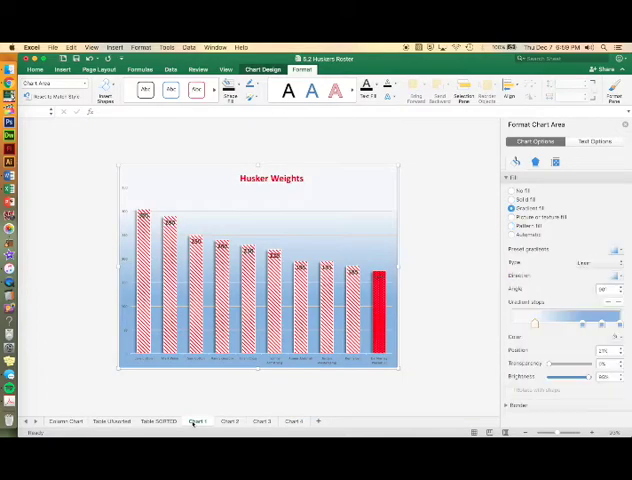
pyautogui.click(230, 420)
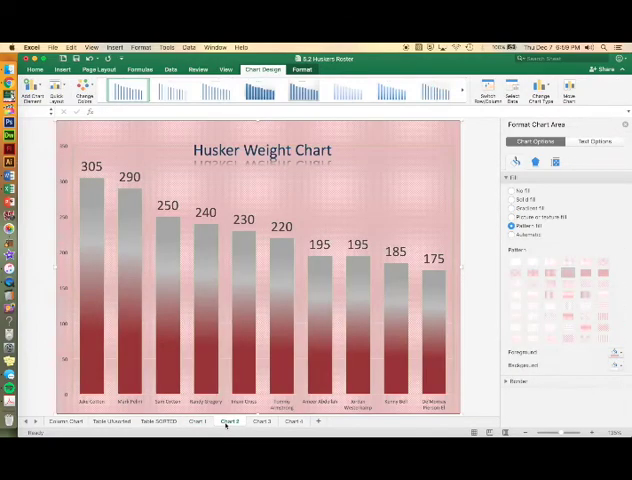
pyautogui.click(260, 420)
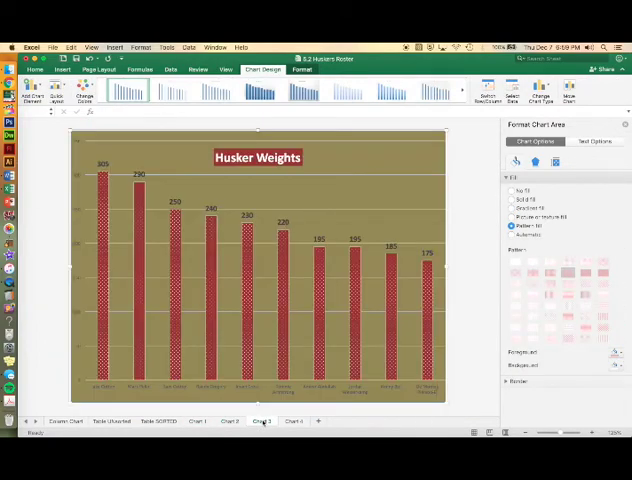